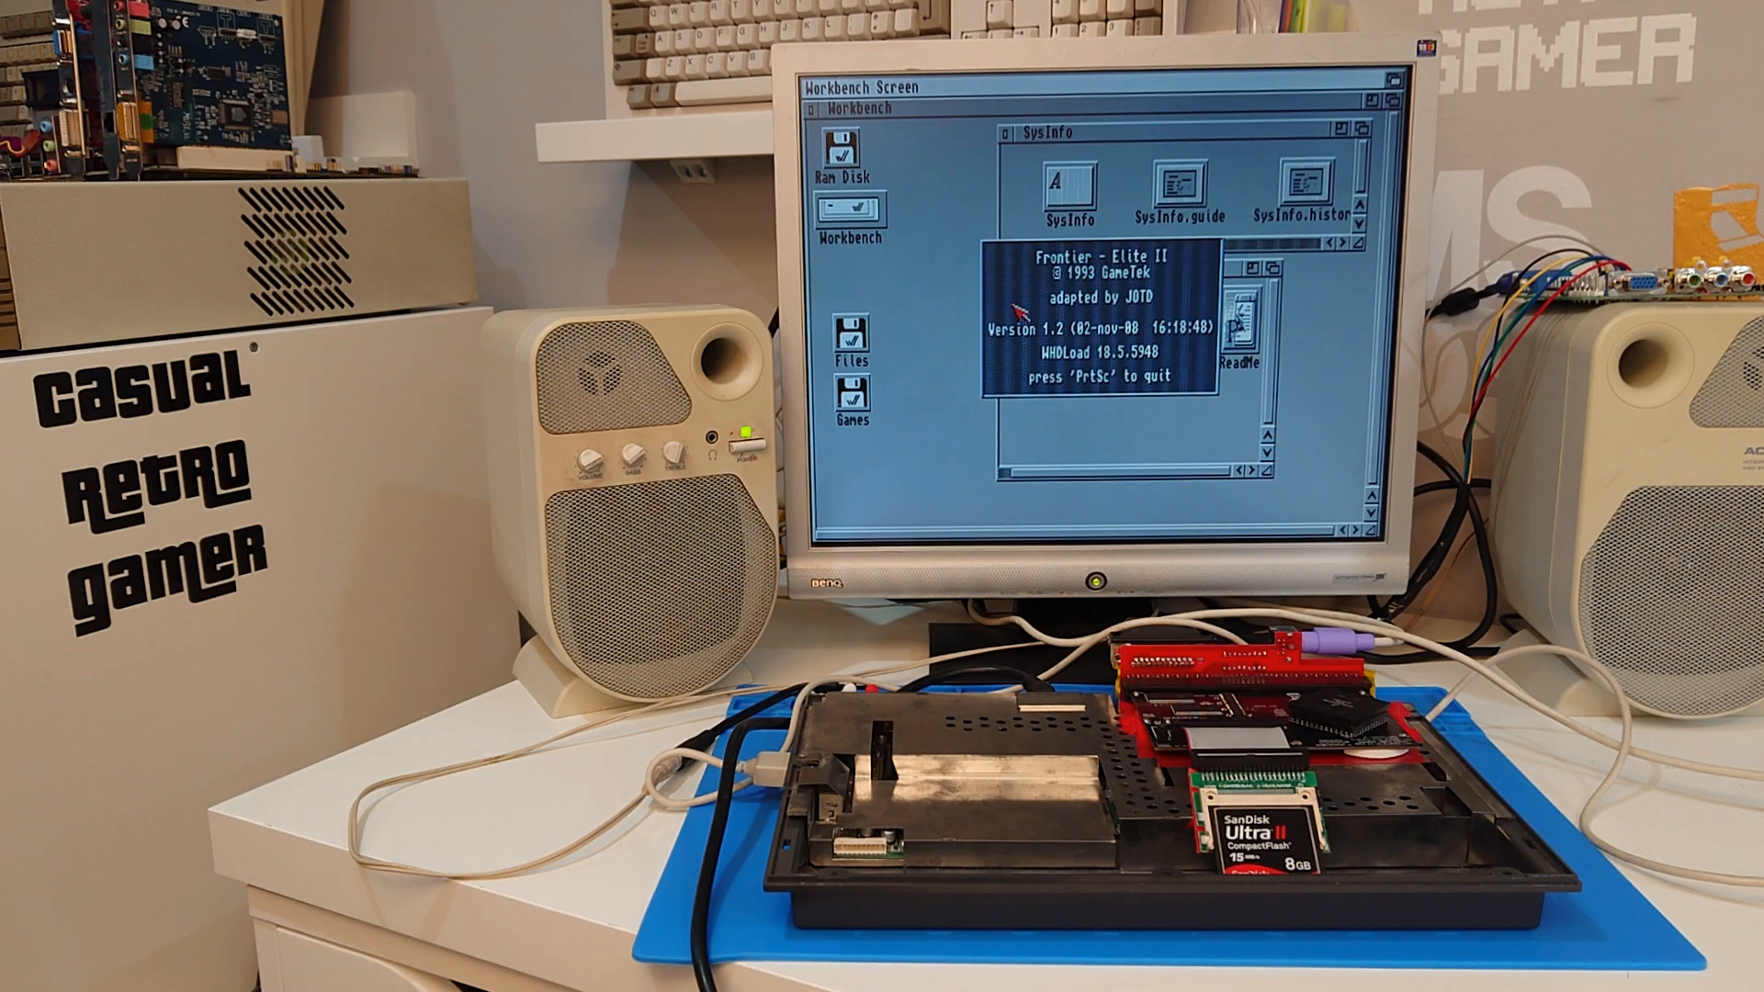
Launch SysInfo, run the speed comparison, then view the drive information page for scsi.device
key(PrtSc)
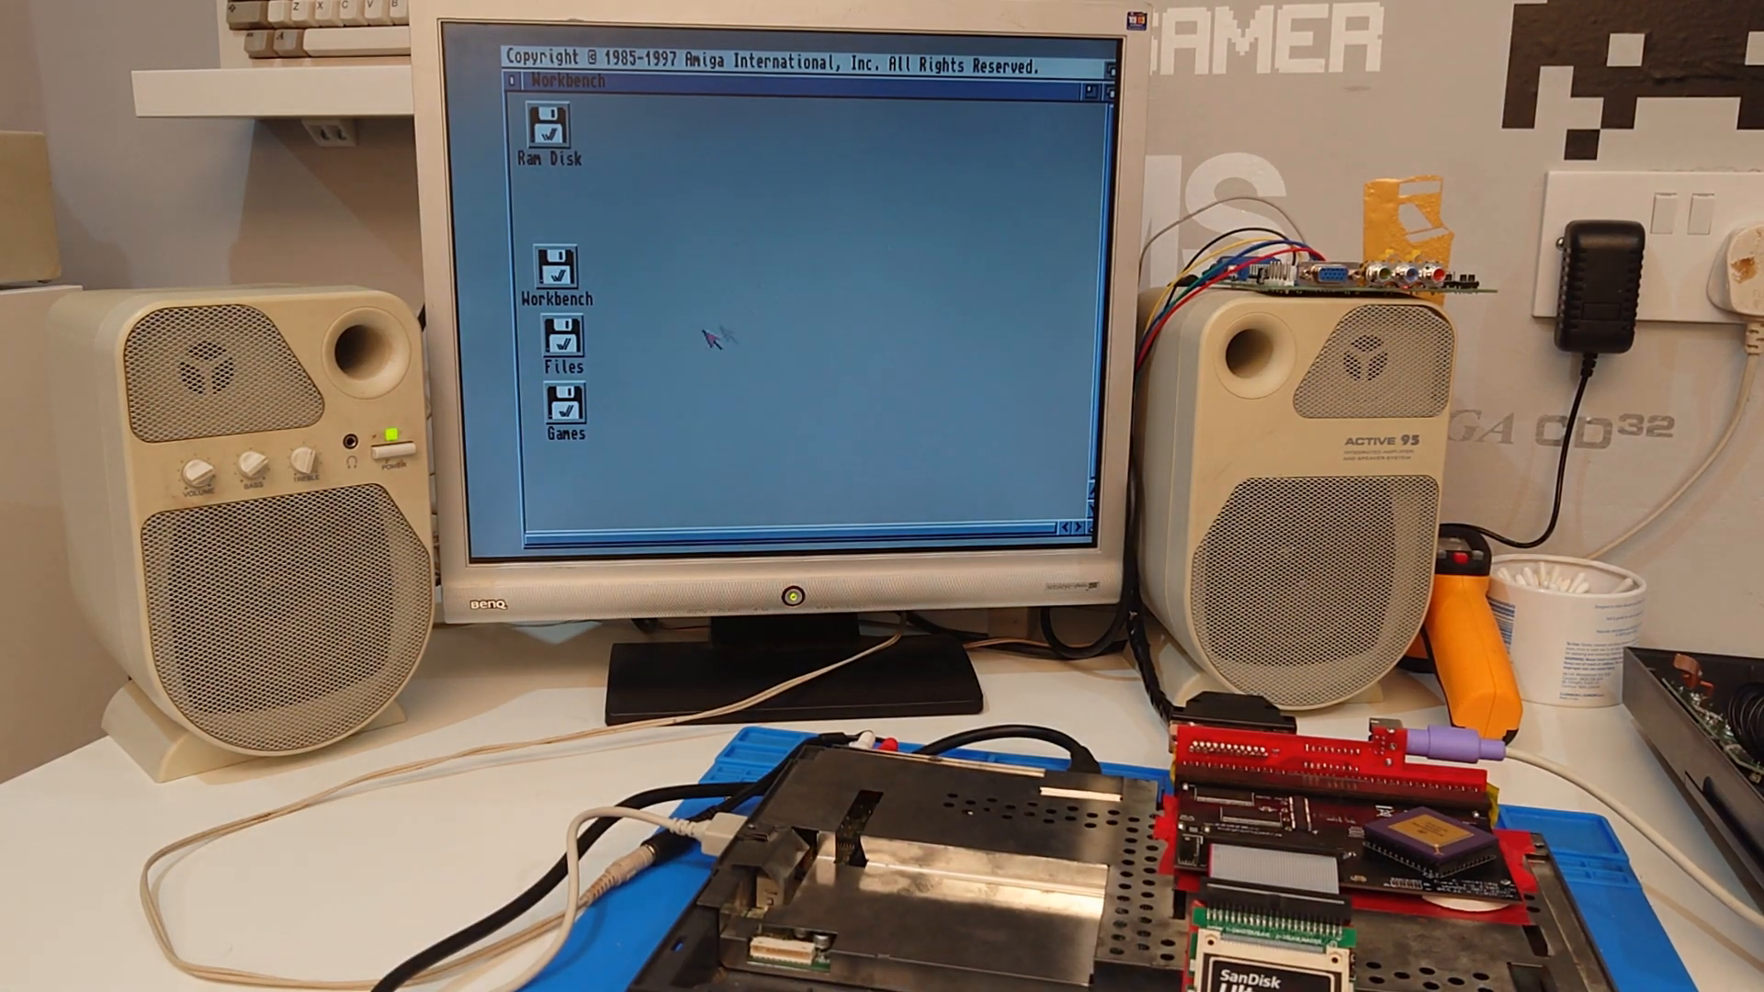
double_click(560, 338)
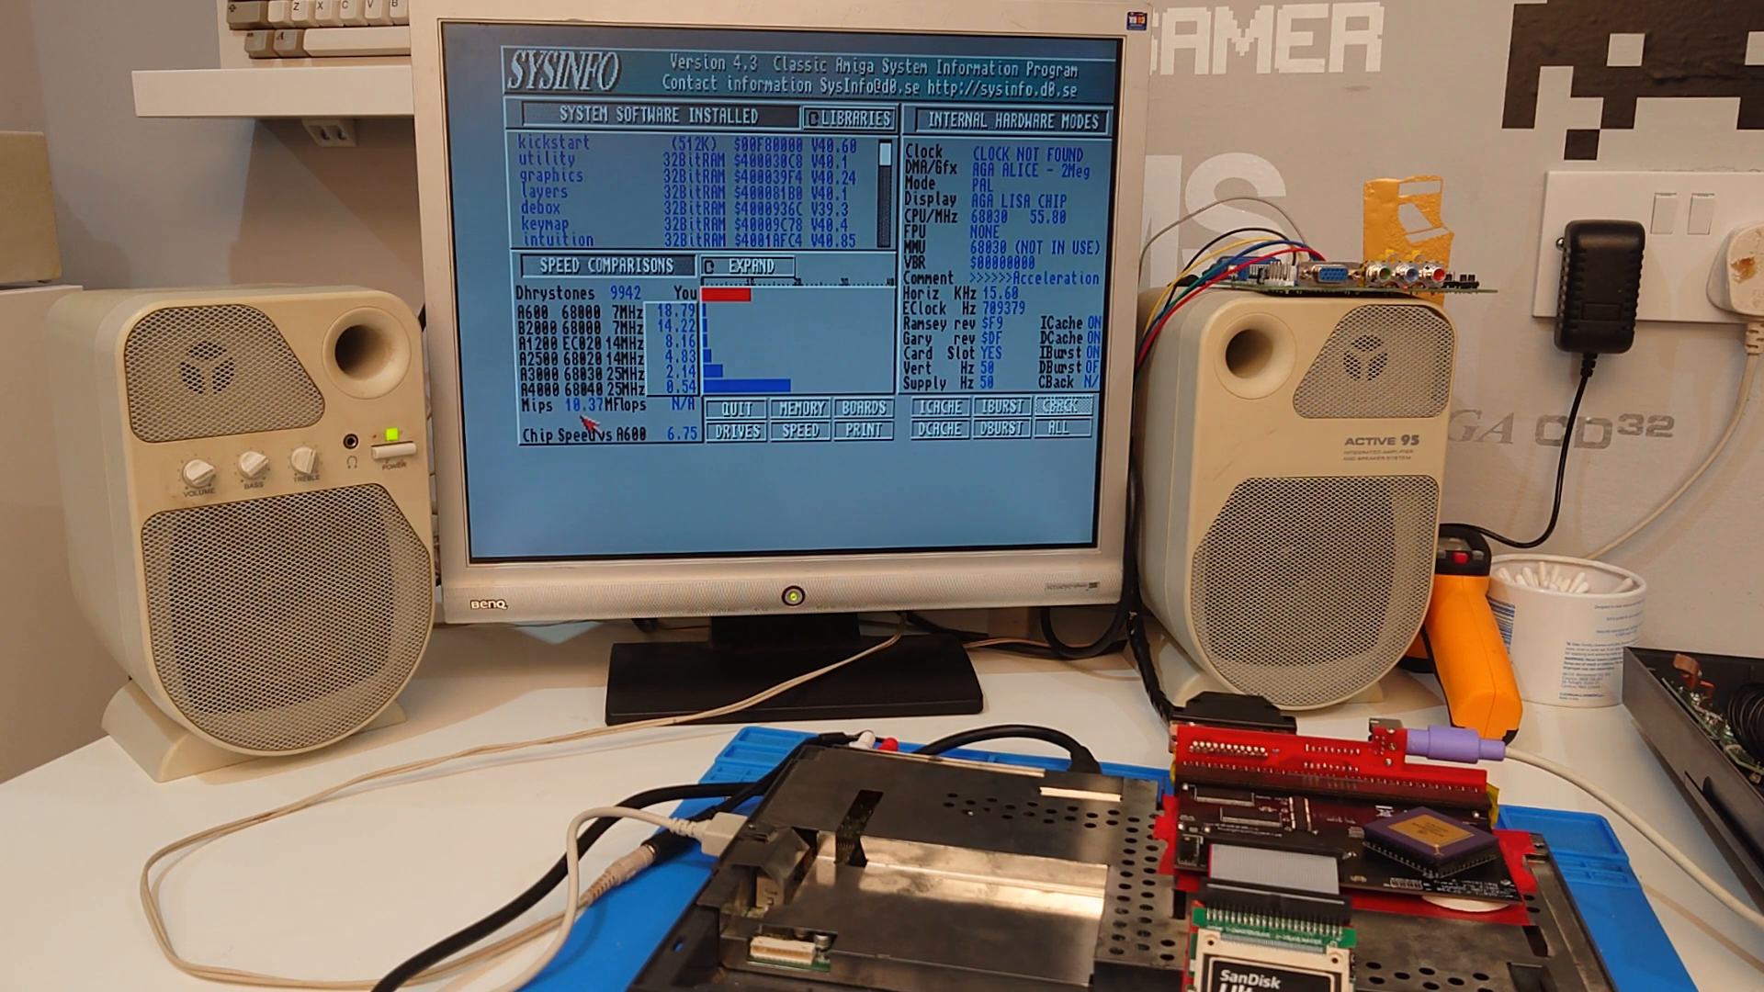
mouse_move(669, 324)
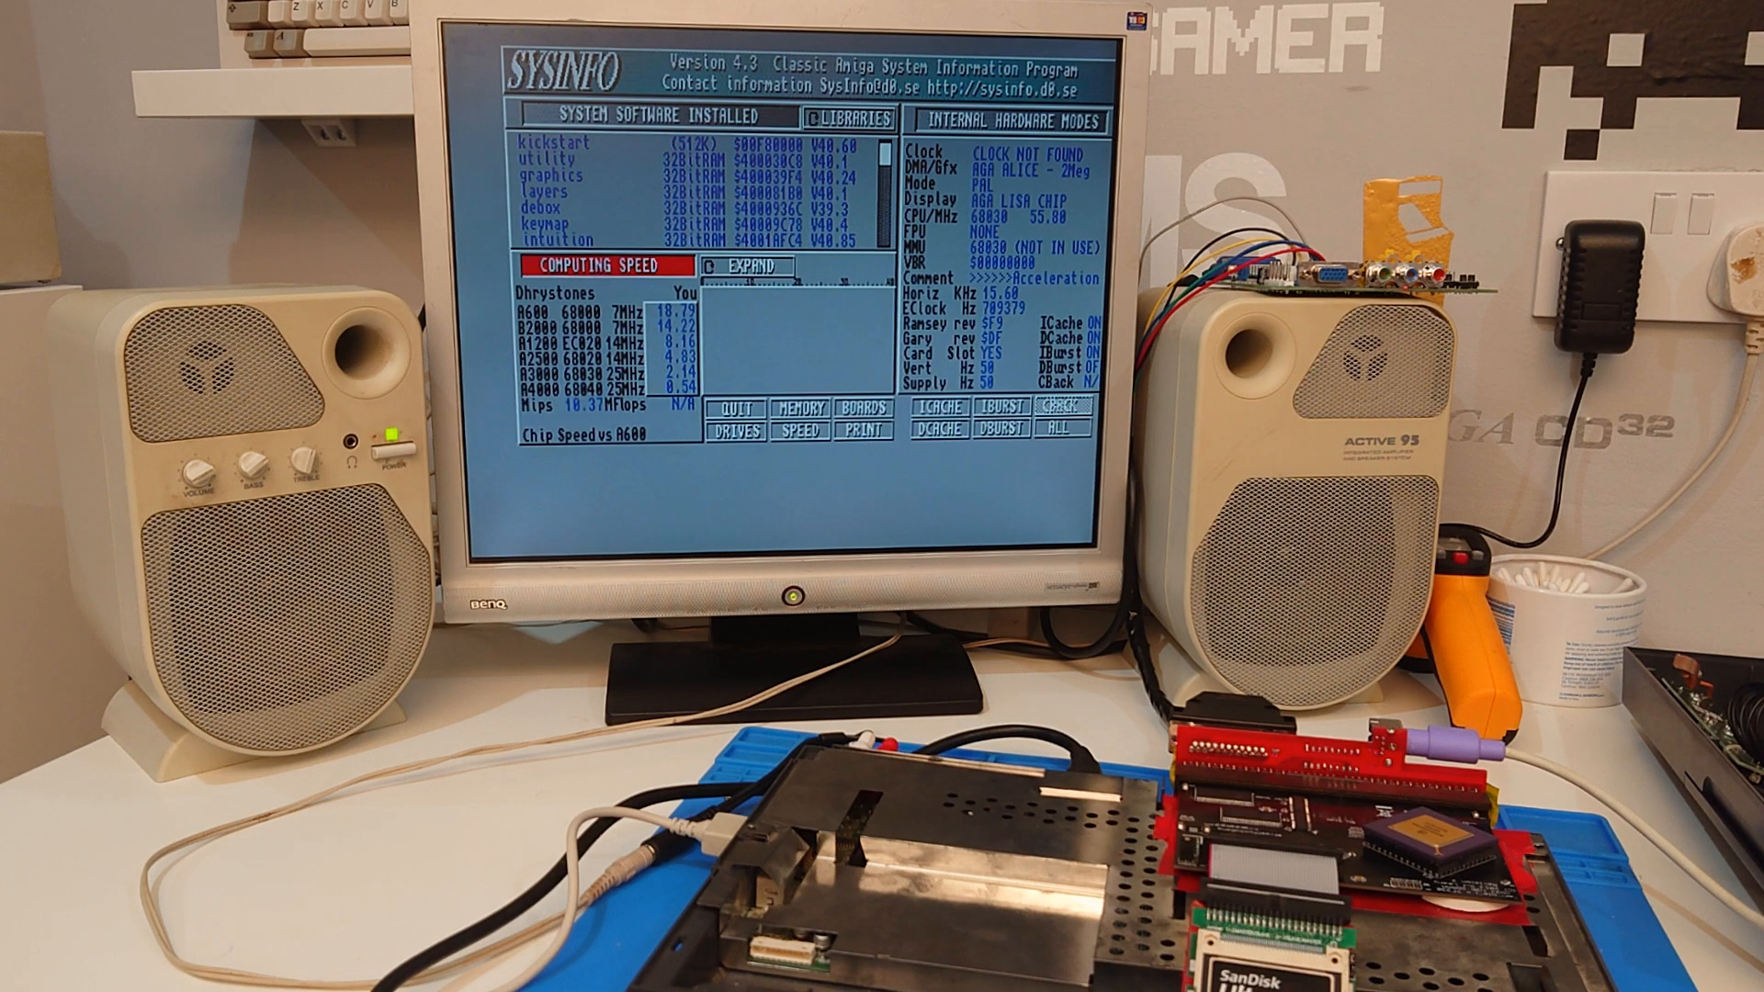
click(790, 437)
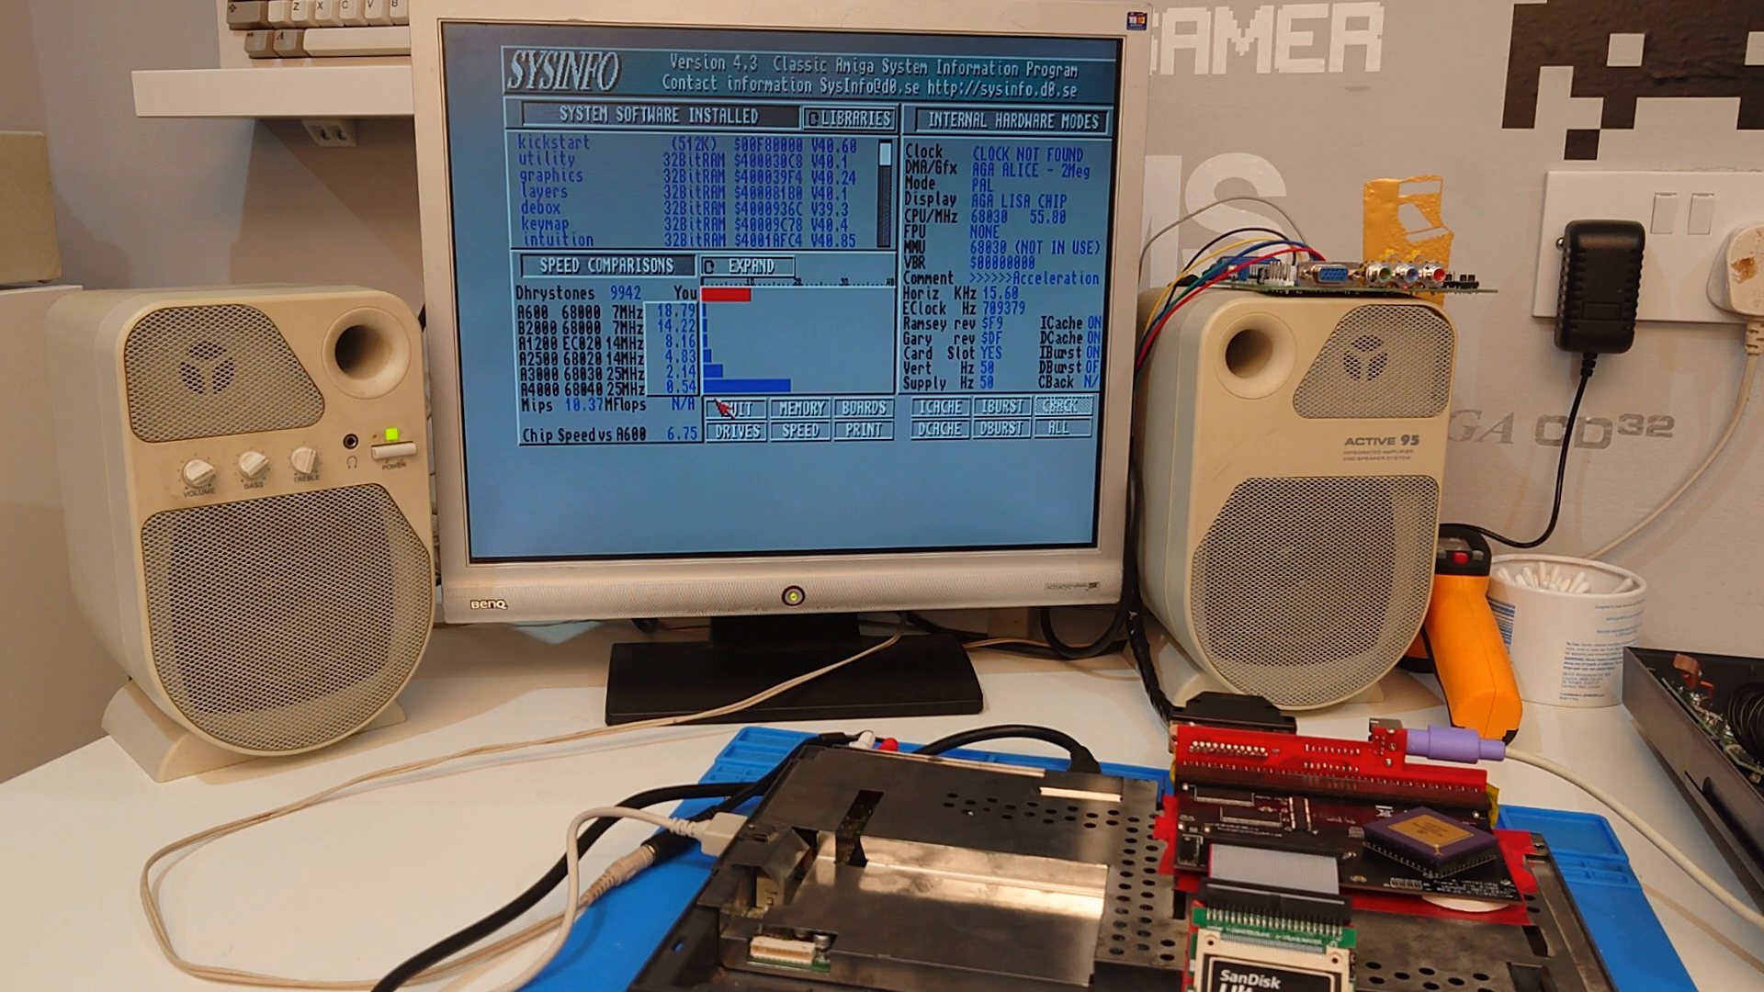
click(729, 433)
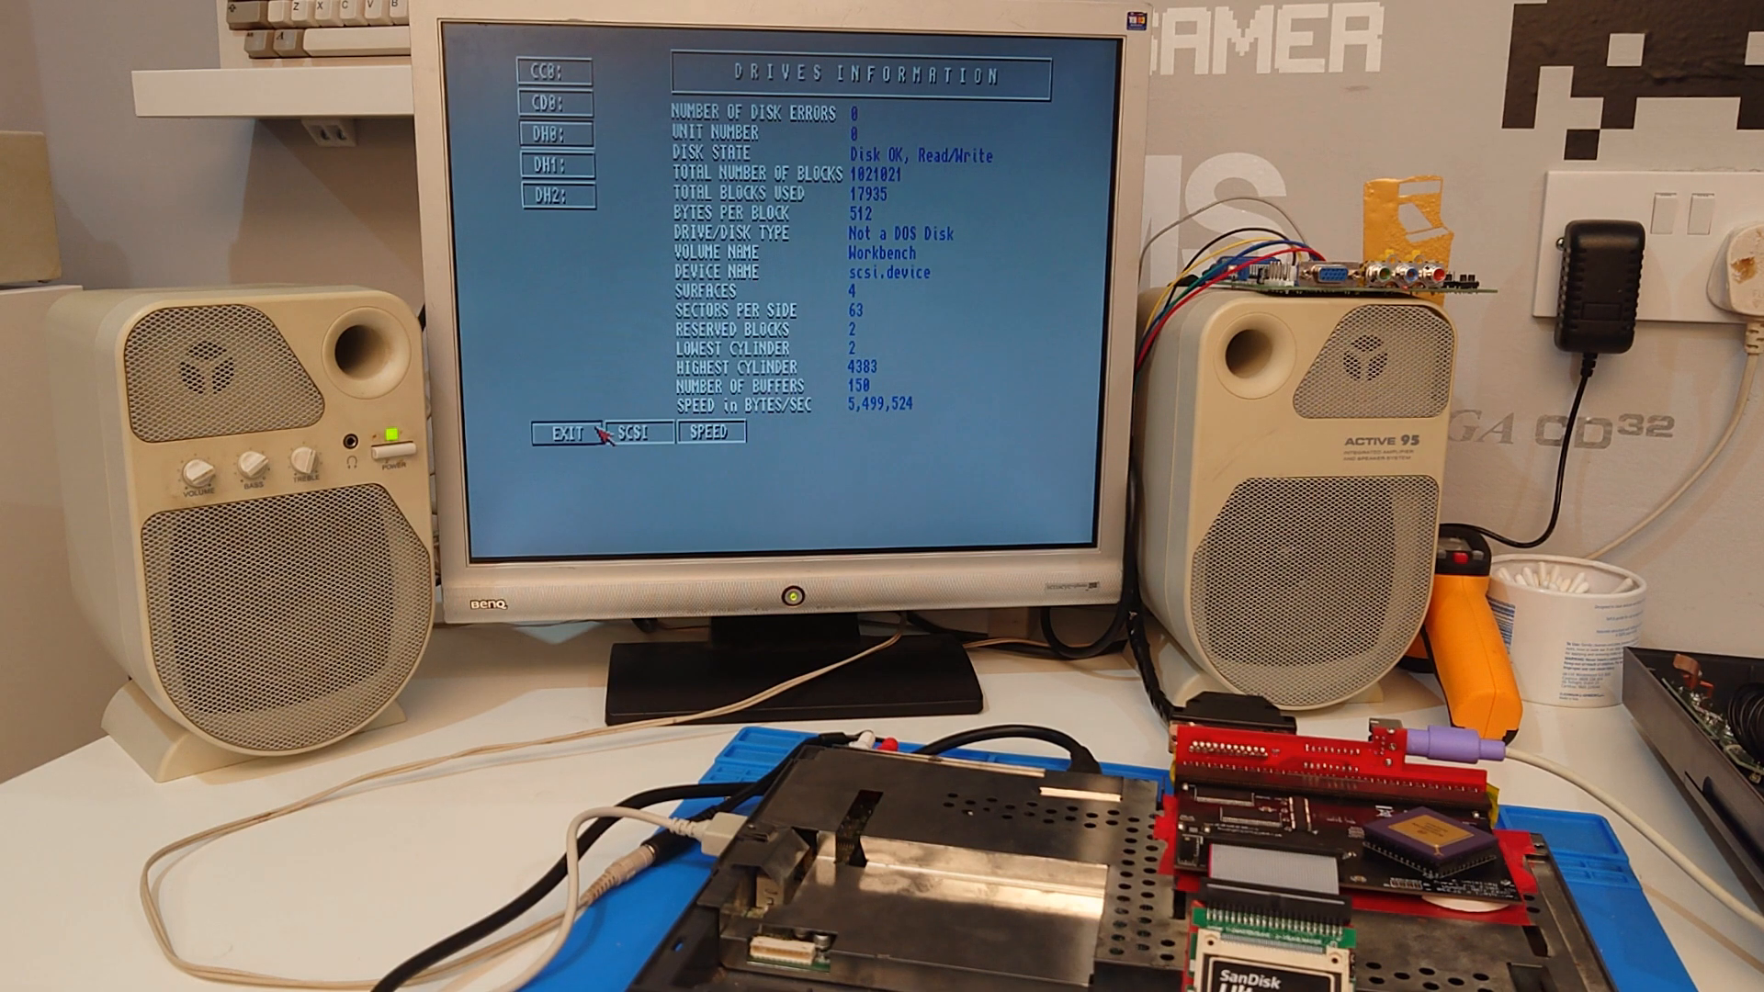
Quit SysInfo via EXIT and return to the Workbench desktop
click(561, 433)
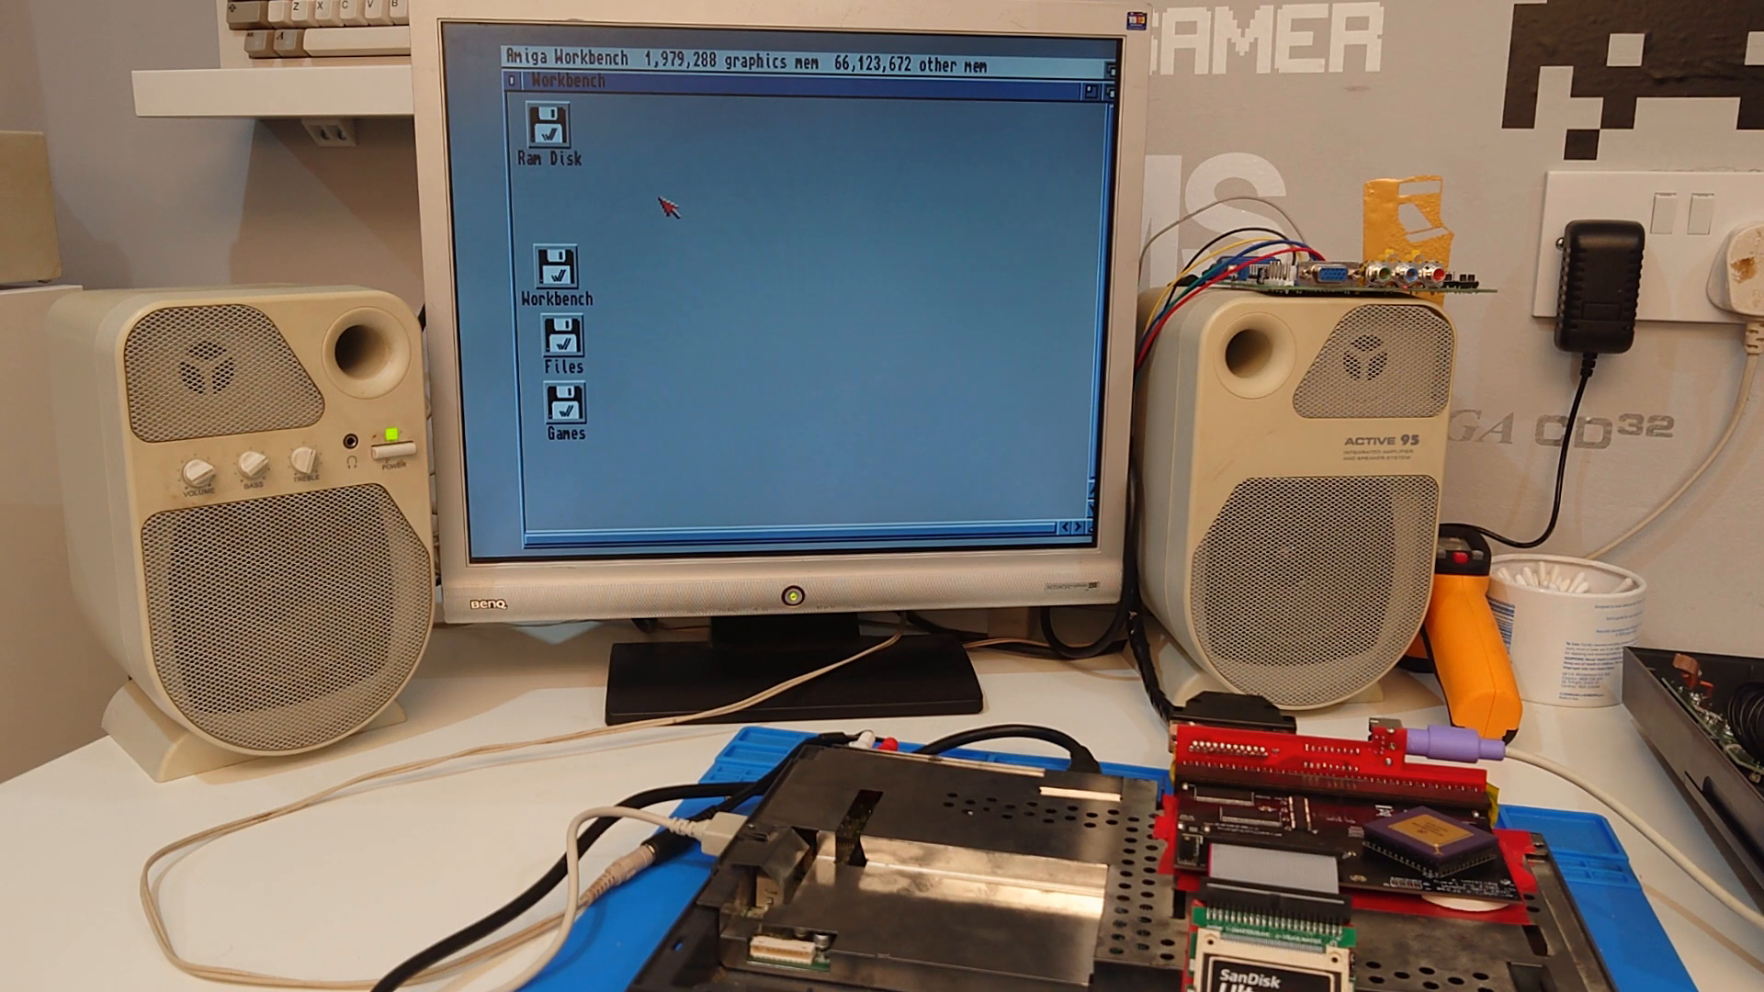
mouse_move(666, 208)
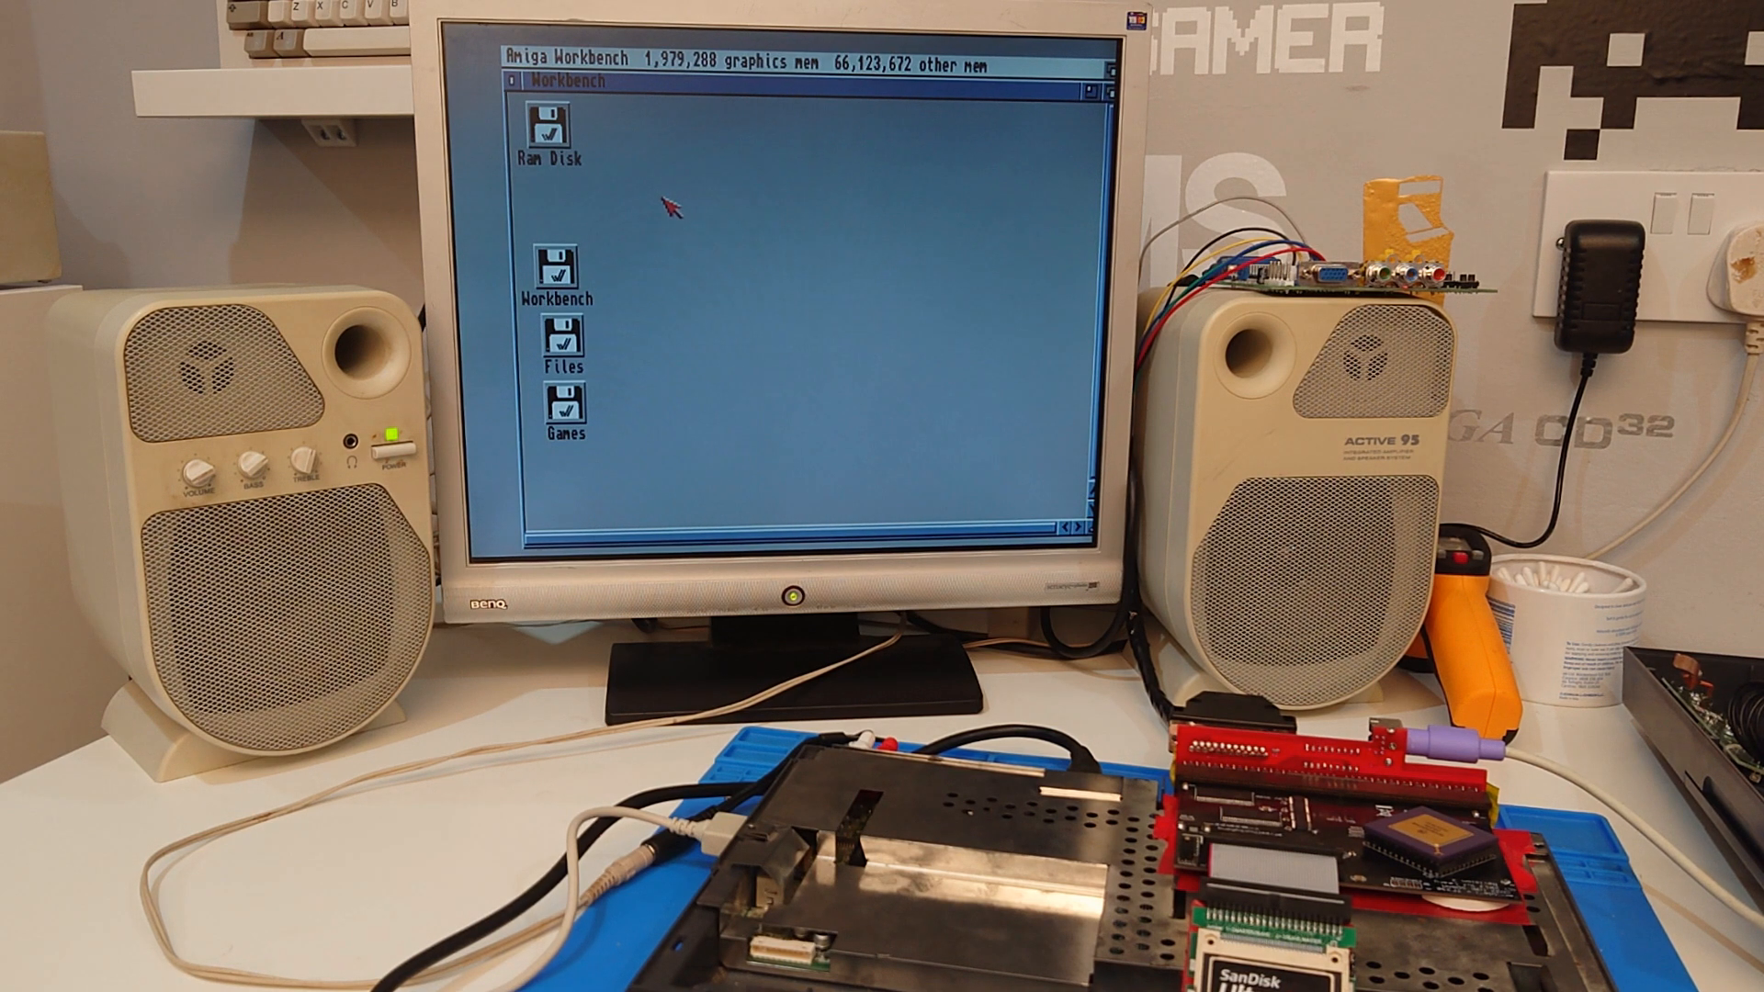
Browse into the Games drive and its WHDLoad Games drawer to see the game icons
double_click(555, 399)
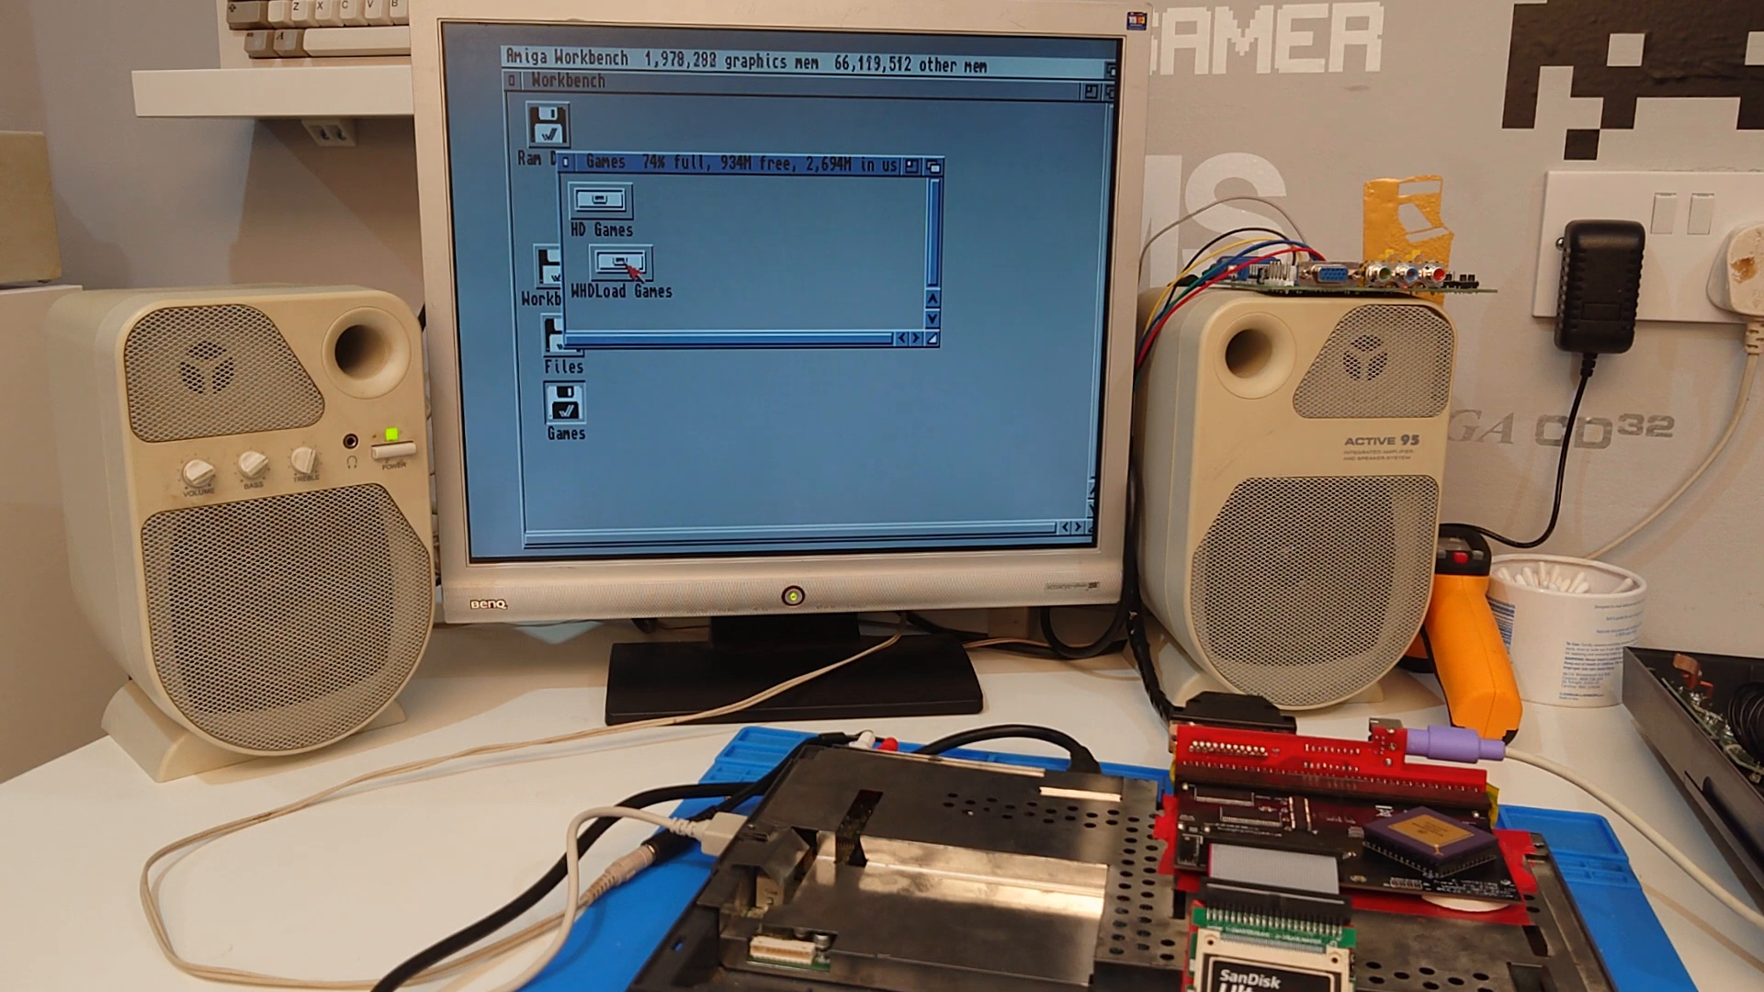
double_click(614, 263)
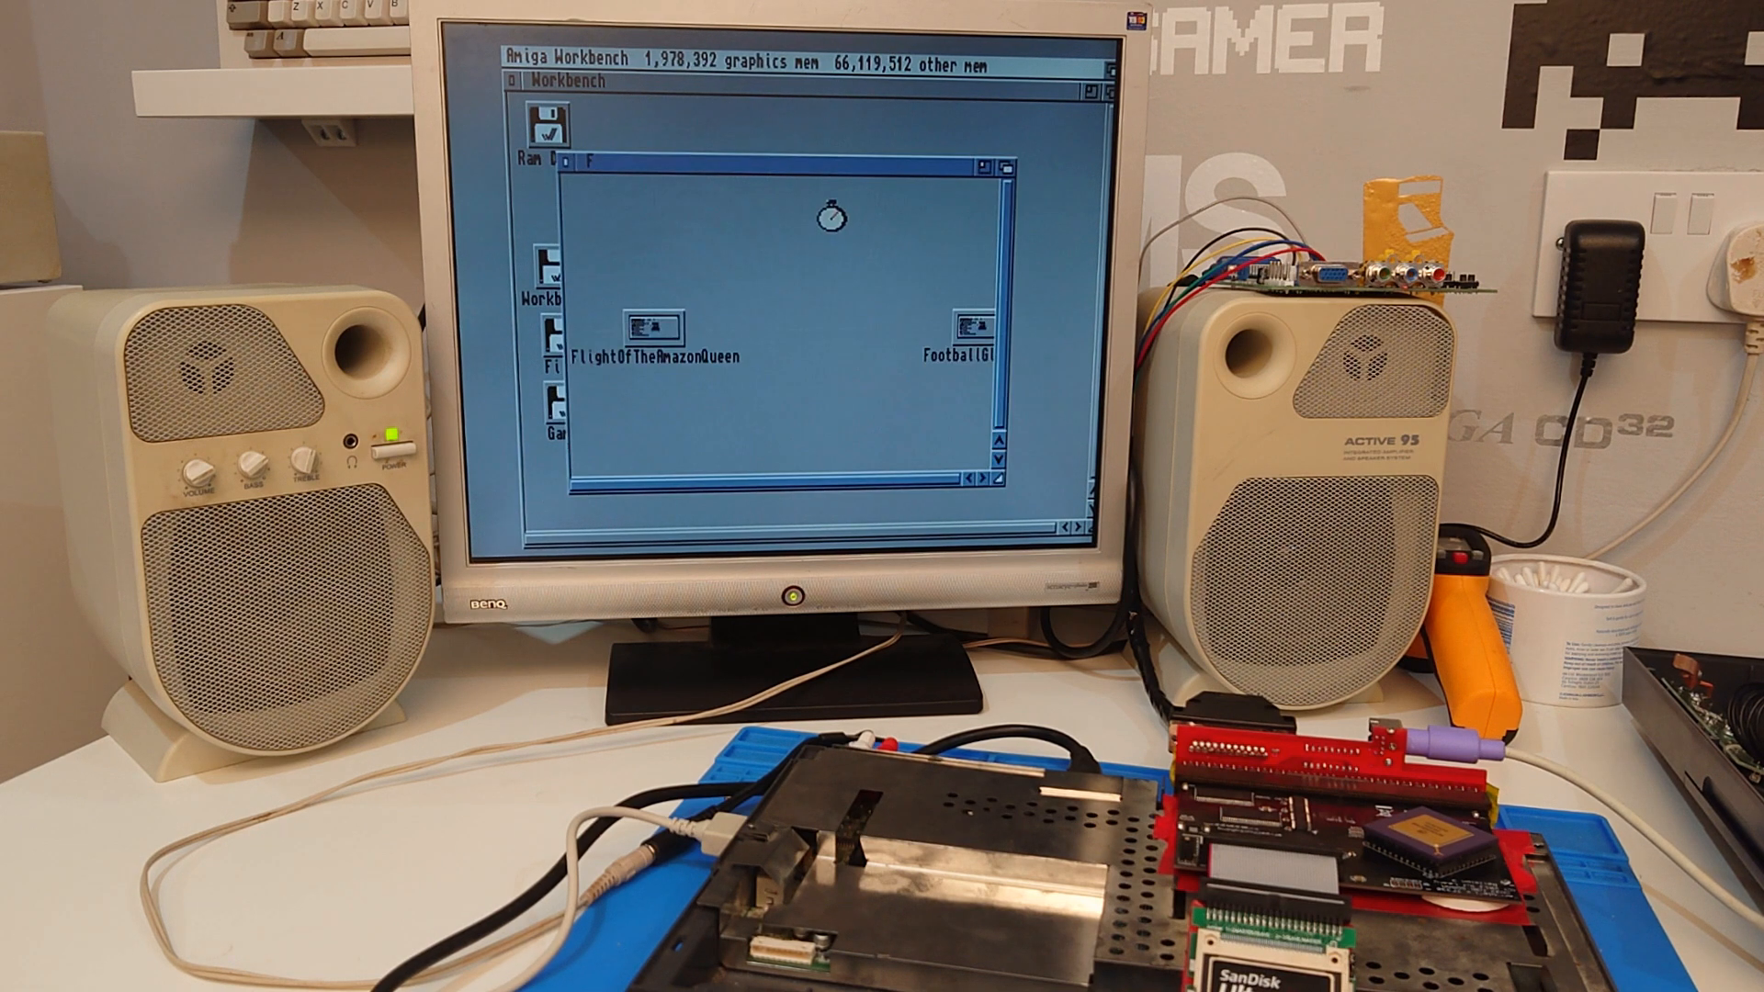